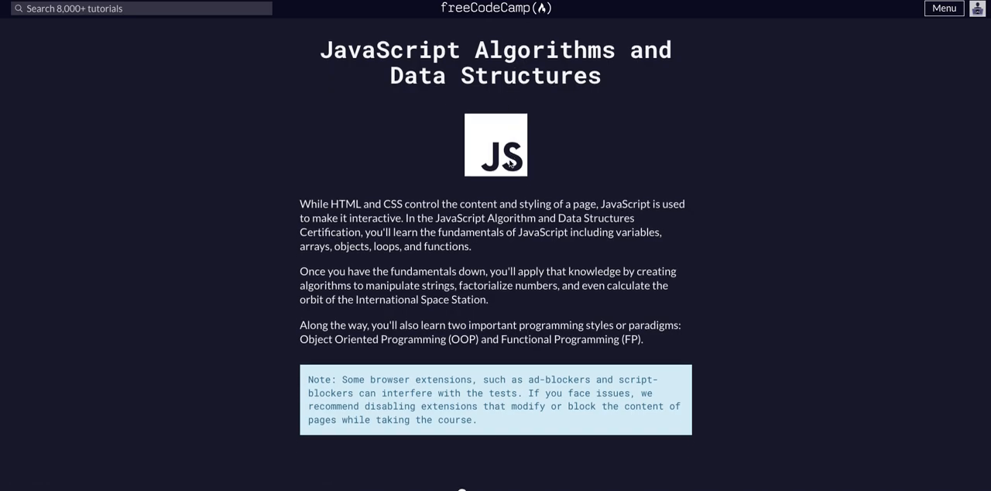
- Scroll the Basic JavaScript list down to the Use Recursion to Create a Countdown lesson
scroll(down, 3)
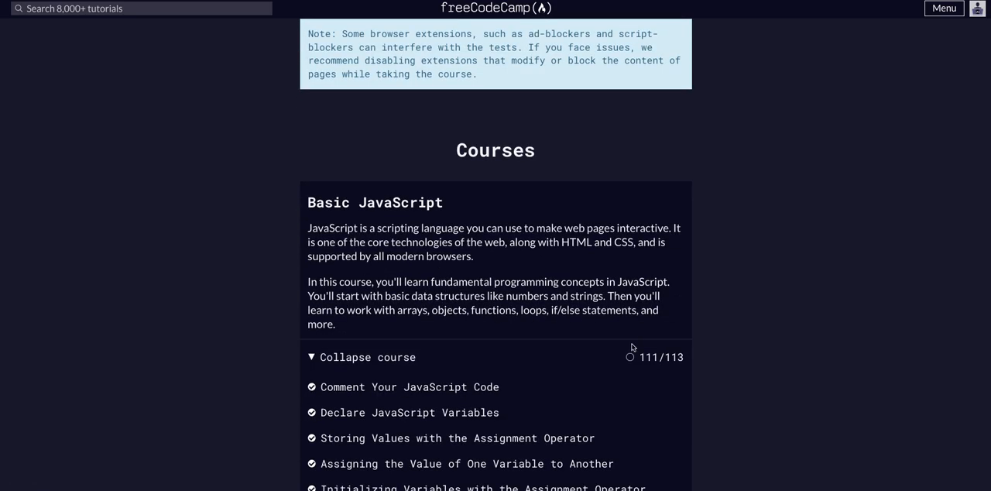
scroll(down, 3)
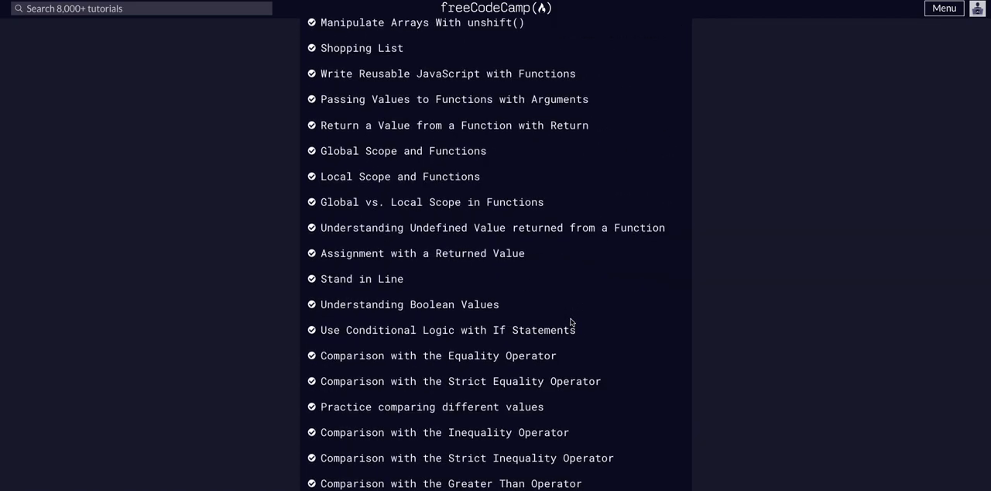
scroll(down, 3)
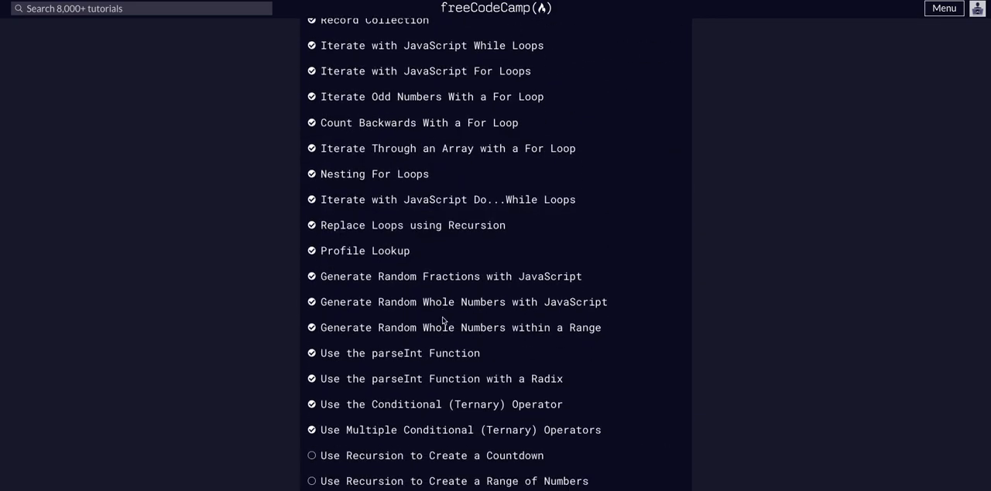
scroll(down, 3)
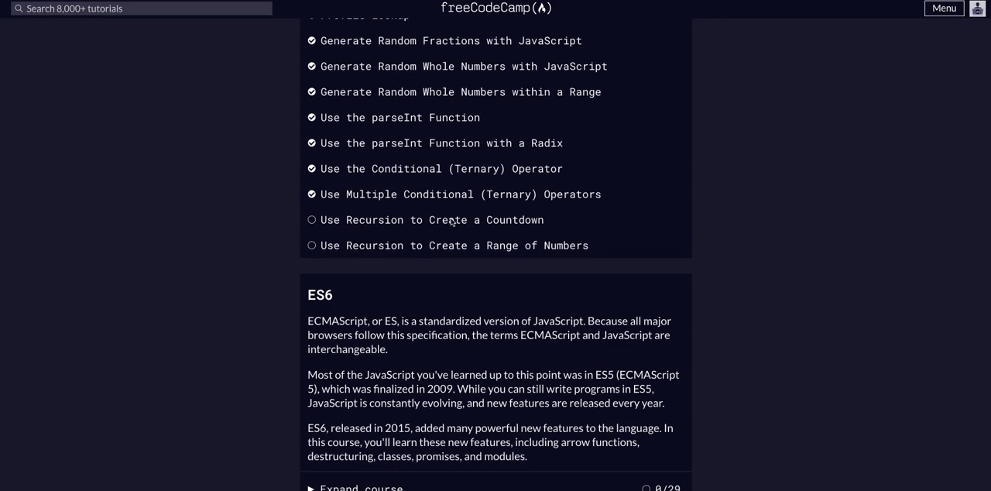
- Open the Use Recursion to Create a Countdown challenge and scroll through its description
click(429, 220)
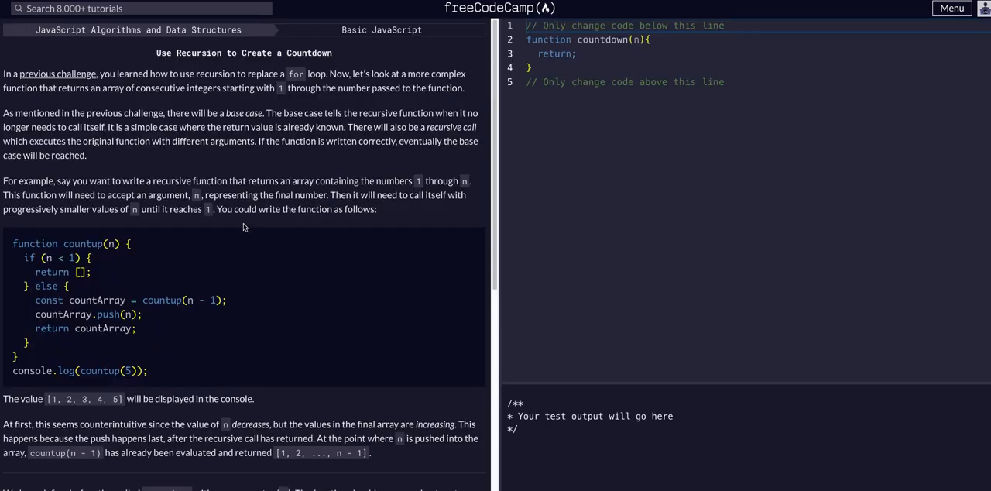
mouse_move(374, 176)
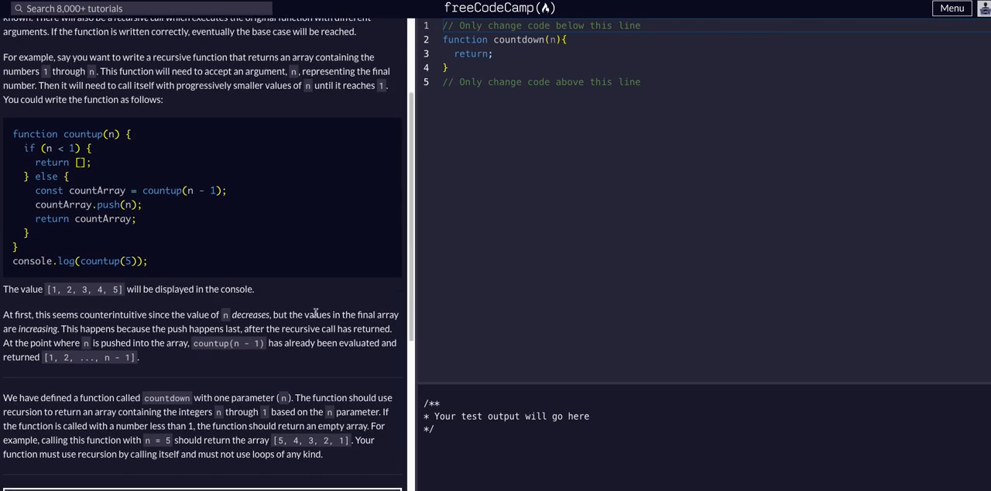
scroll(down, 3)
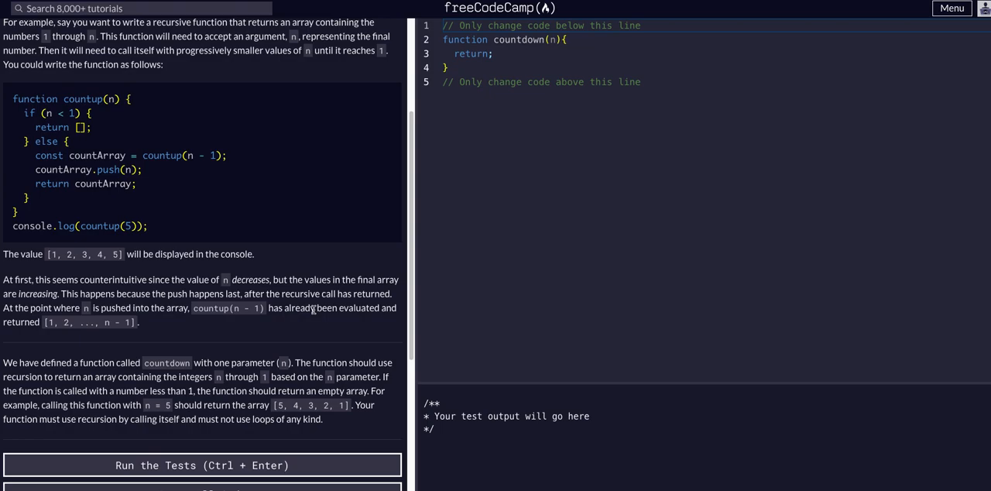
mouse_move(115, 98)
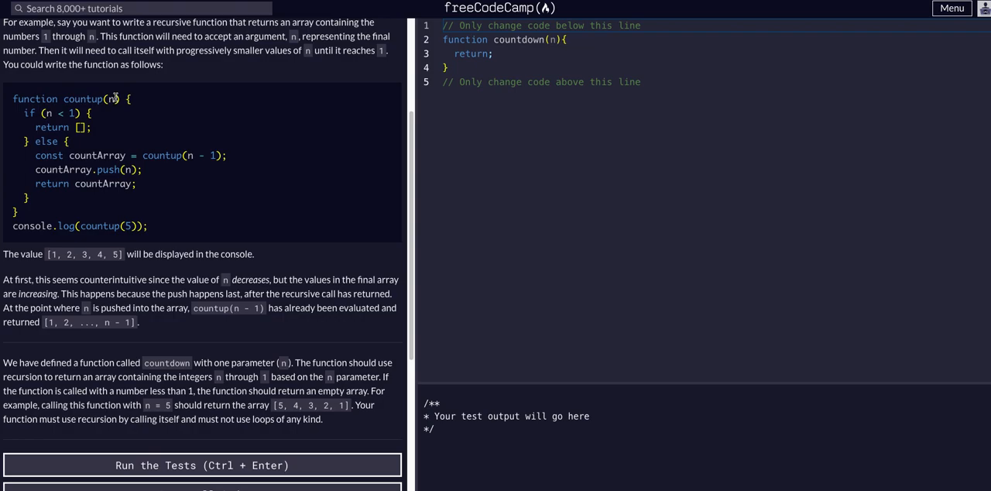
mouse_move(215, 169)
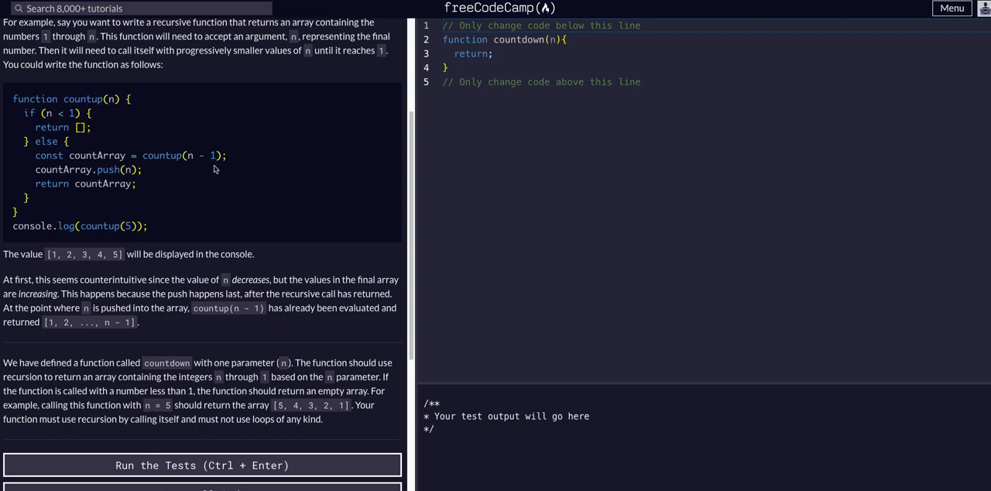
mouse_move(212, 352)
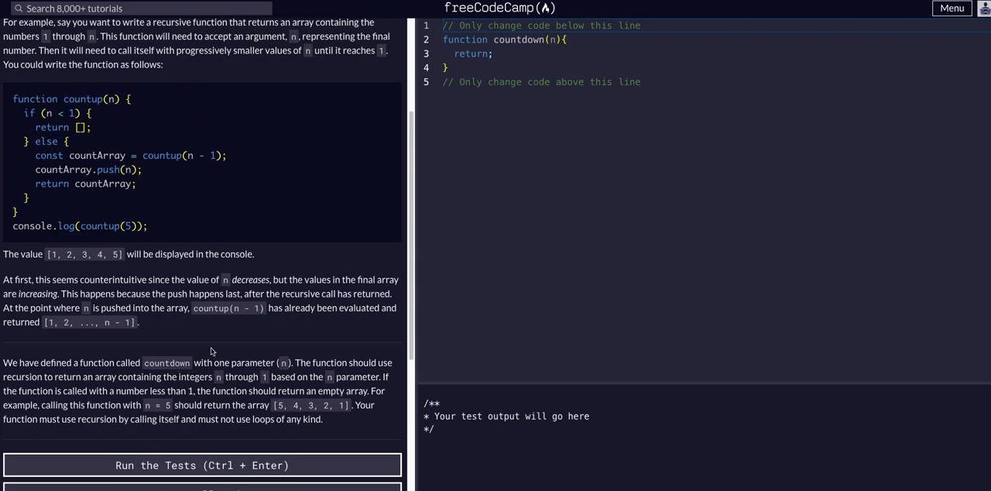
mouse_move(225, 354)
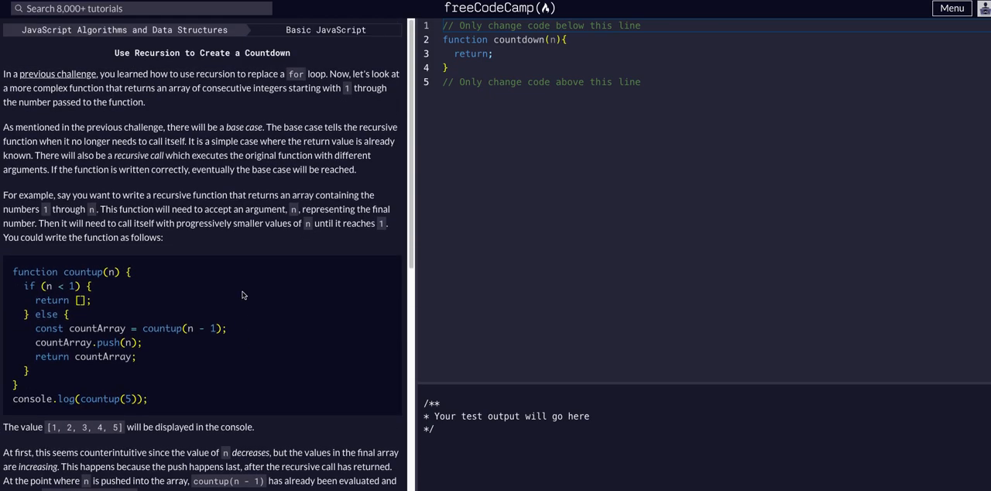
mouse_move(250, 288)
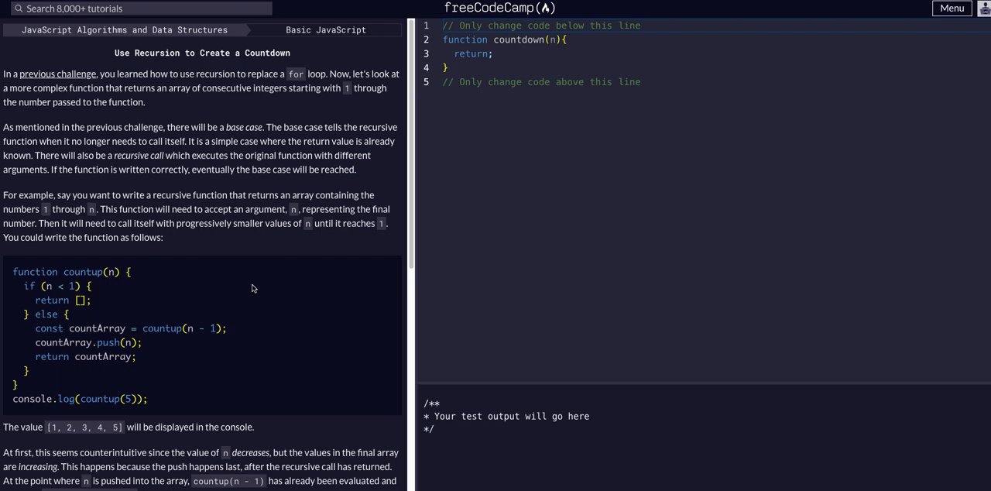
scroll(down, 3)
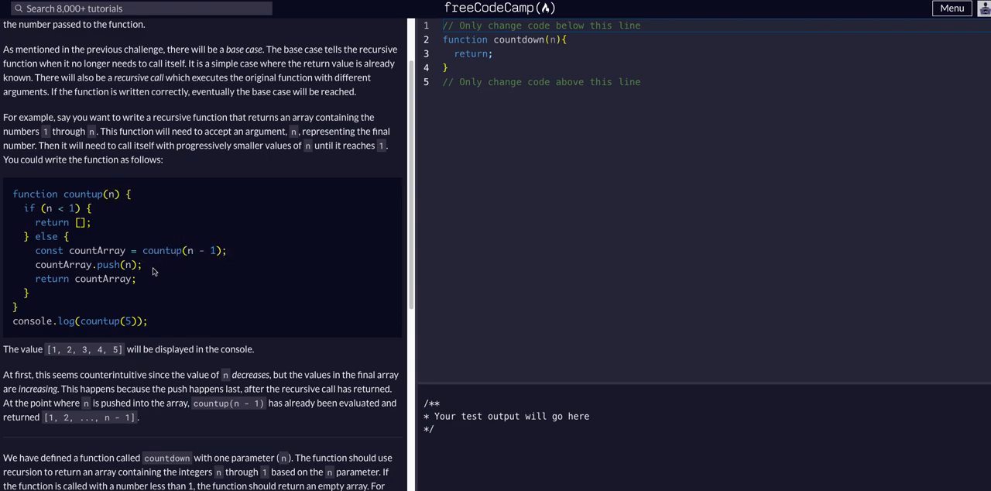
drag(60, 207, 91, 223)
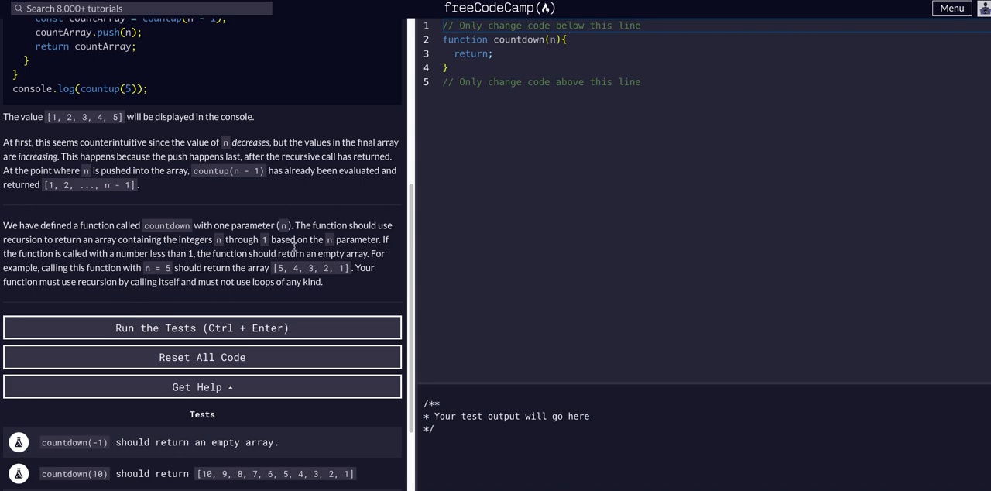
mouse_move(285, 282)
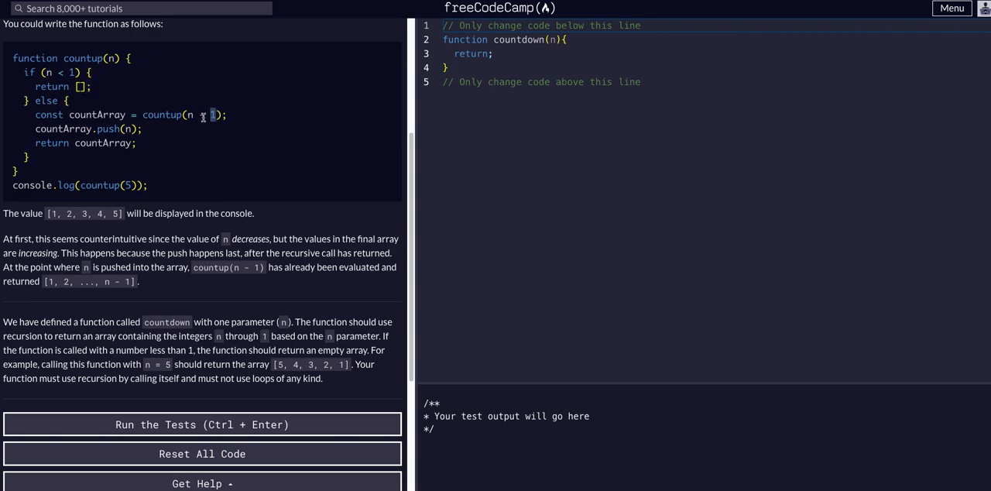
scroll(down, 3)
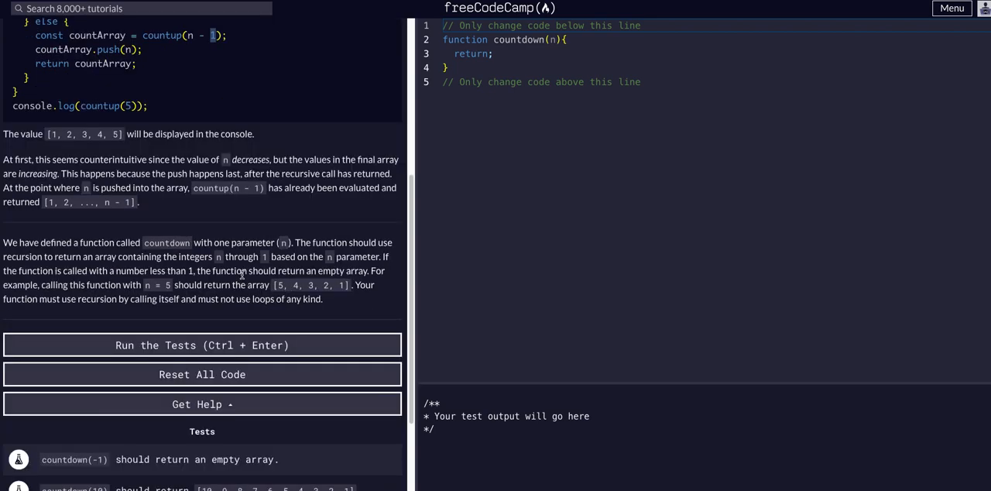
mouse_move(243, 271)
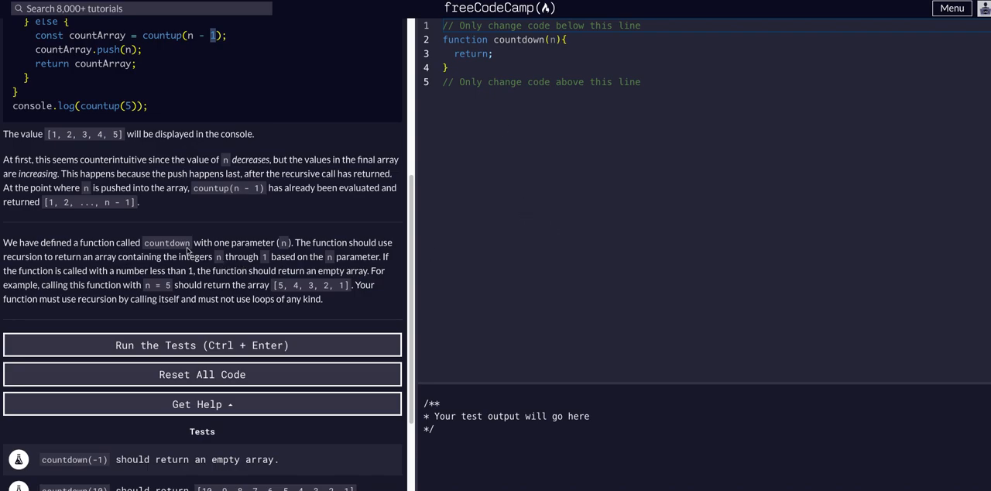
mouse_move(219, 249)
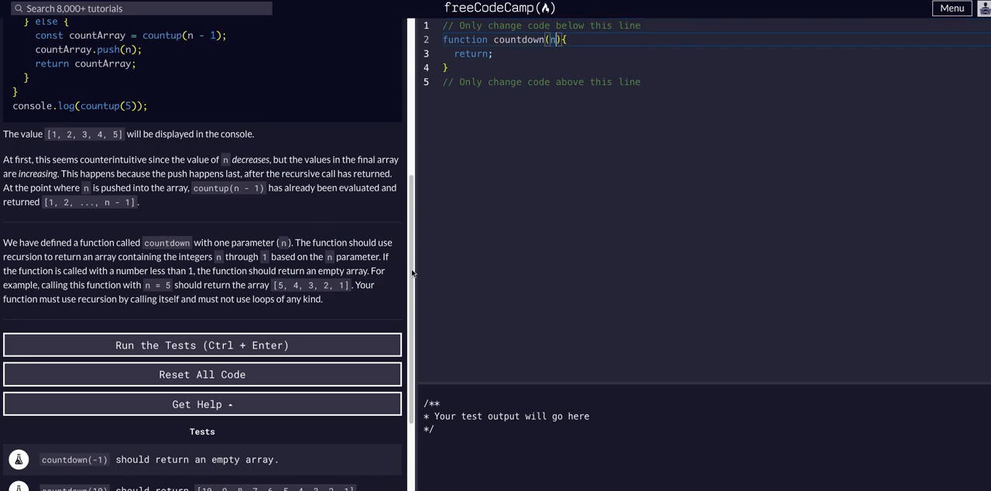
mouse_move(178, 265)
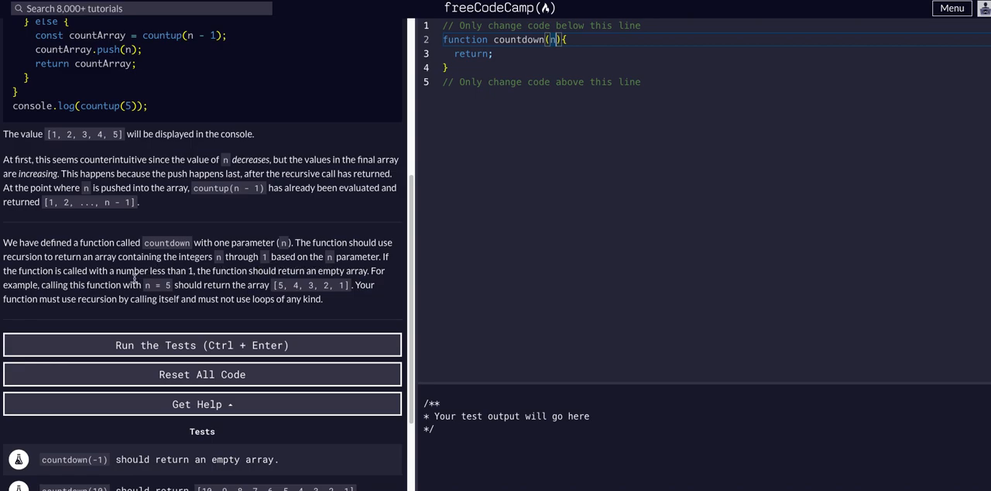
mouse_move(212, 282)
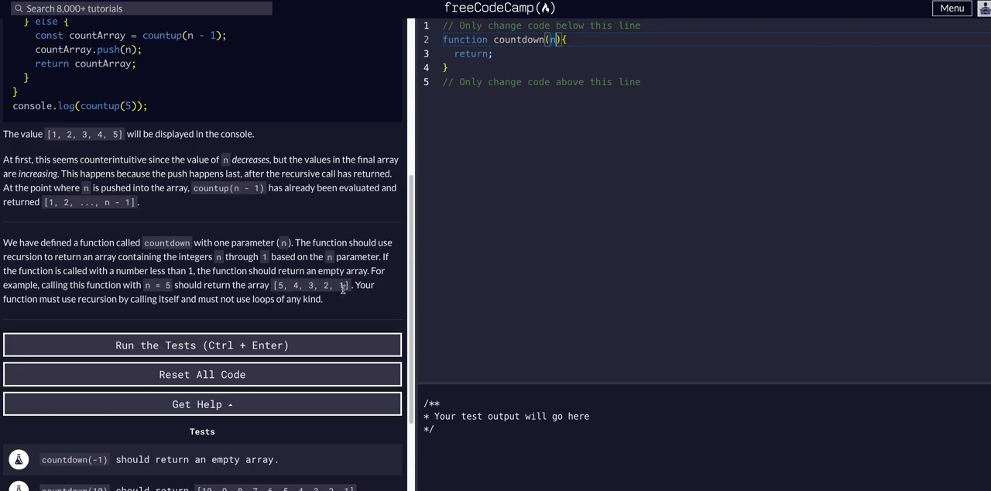
mouse_move(76, 302)
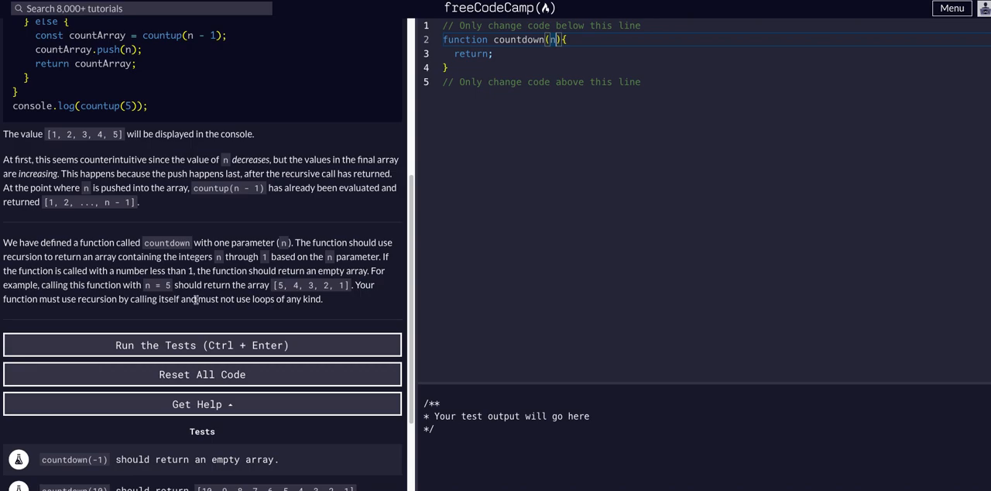
scroll(down, 3)
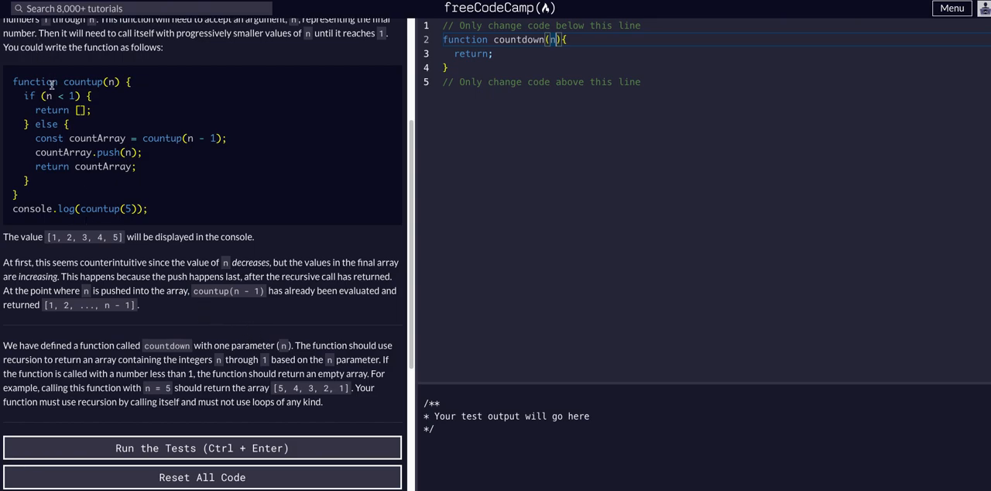
- Highlight the countup example's recursive if/else body
drag(42, 96, 108, 165)
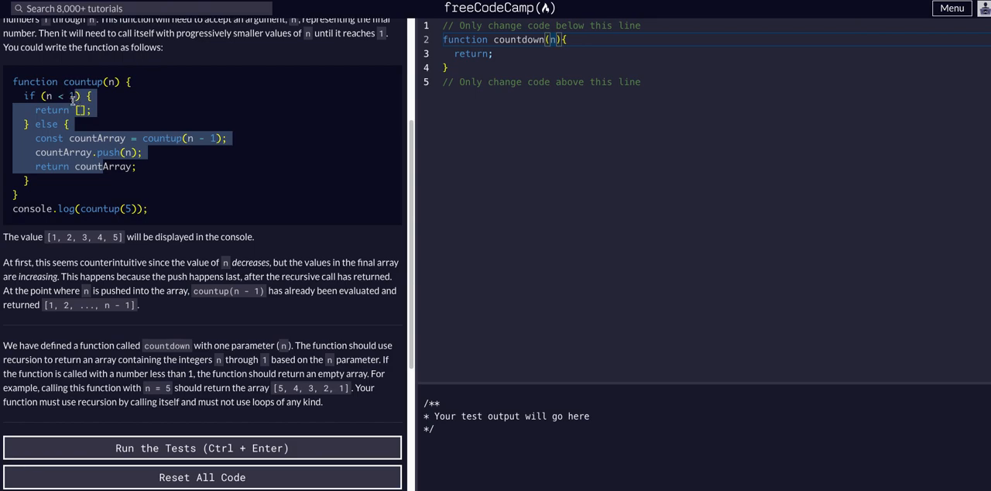
mouse_move(185, 194)
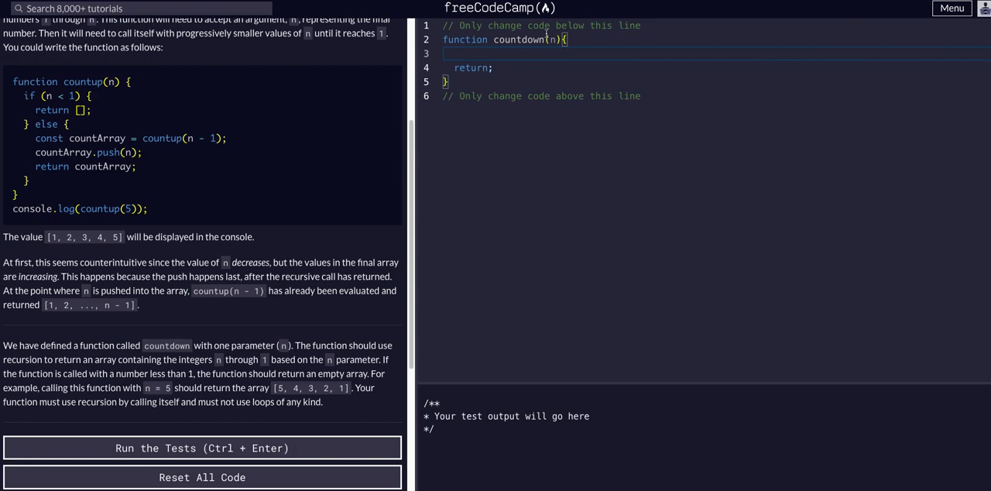
- Write if (n < 1) { return []; } followed by an opening else { block in countdown
text(if ( n))
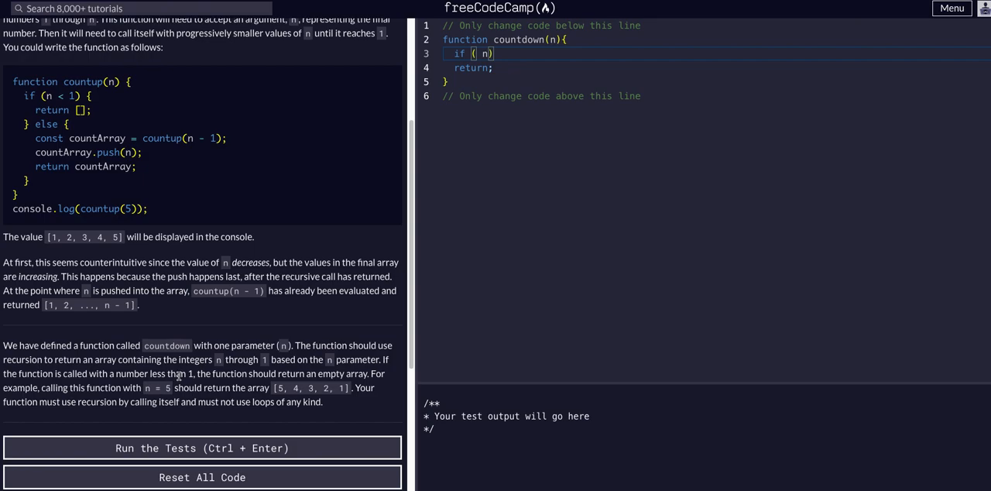
text(< 1)
text(ret)
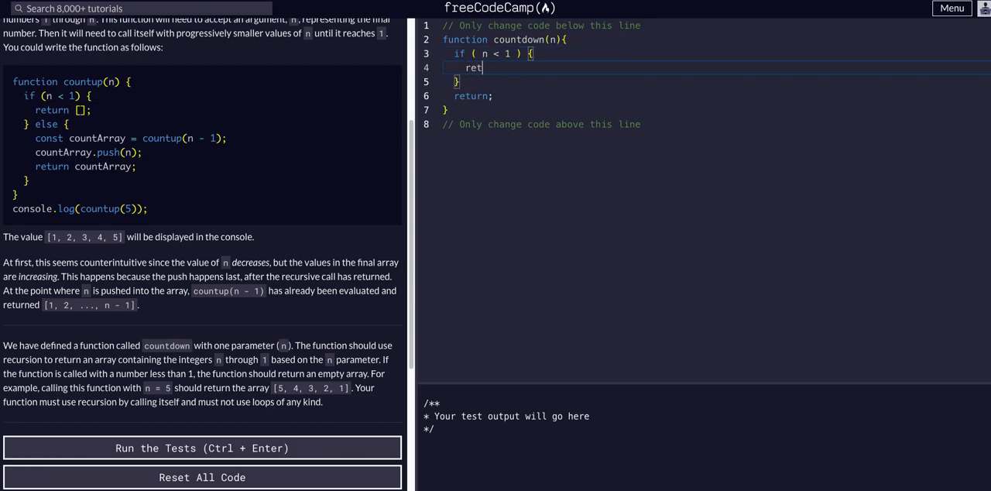
text(urn [];)
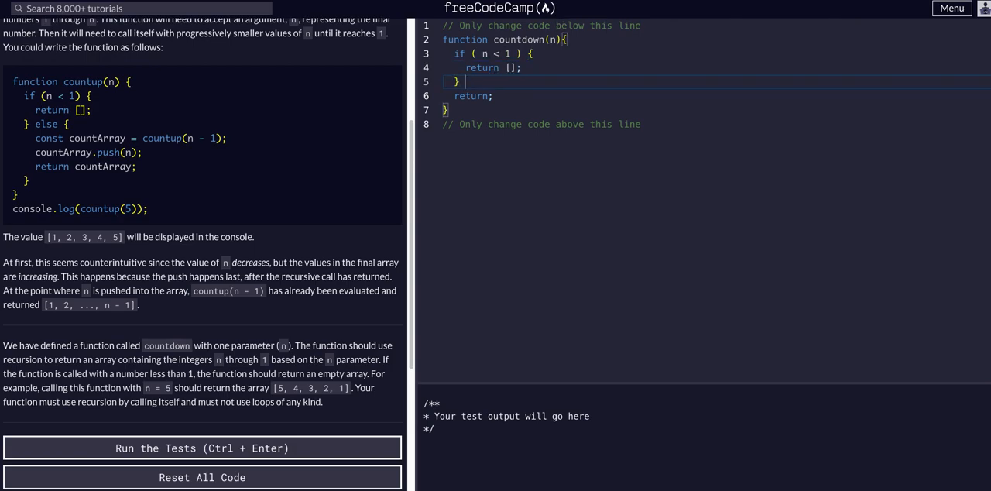
text(else P)
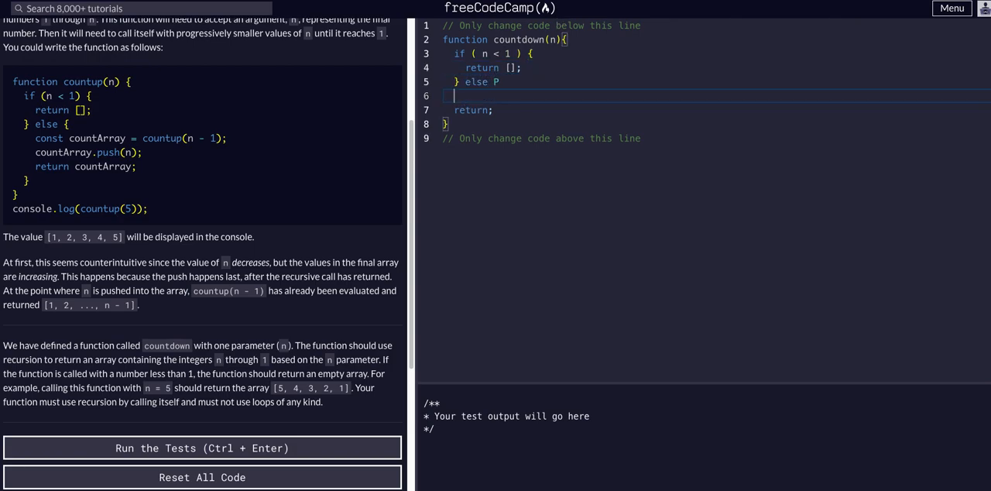
text({)
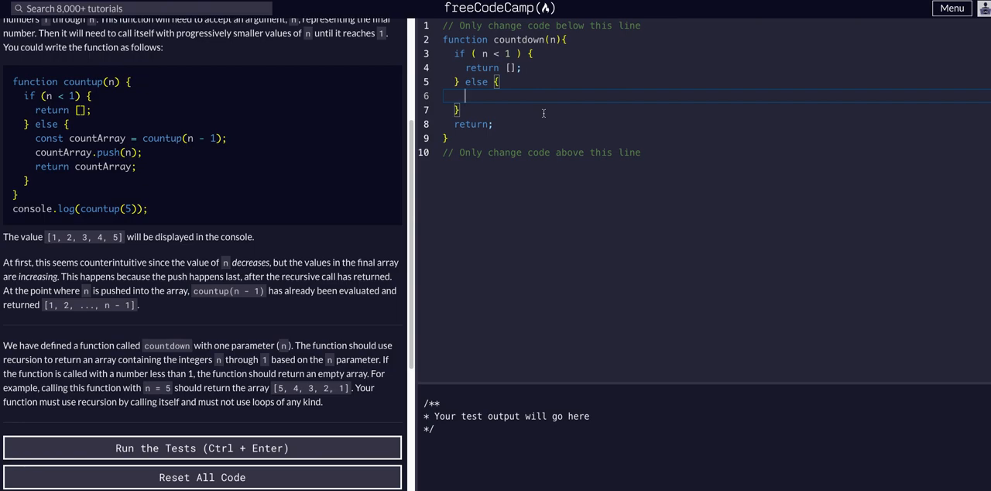
- Type let array = countdown(n-1); in the else block and select the variable name array
text(let array =)
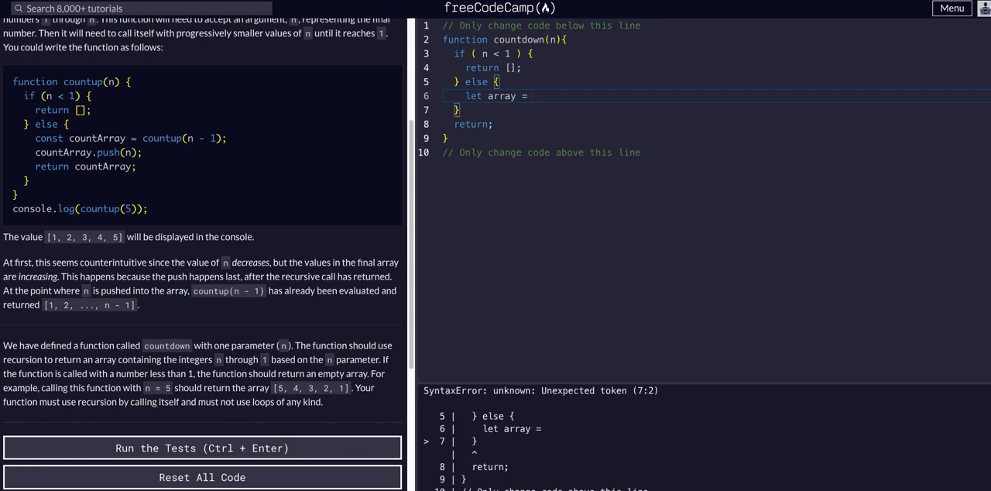
text(countdown()
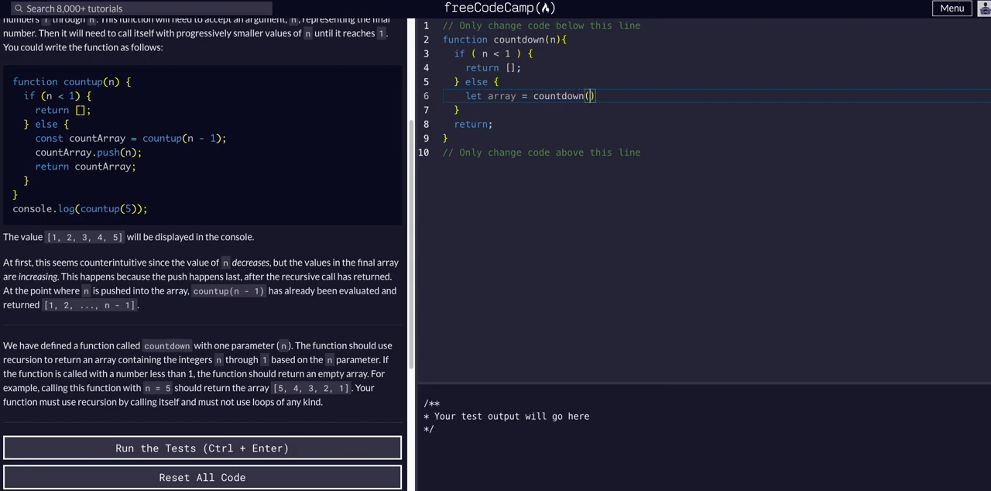
text(n-1)
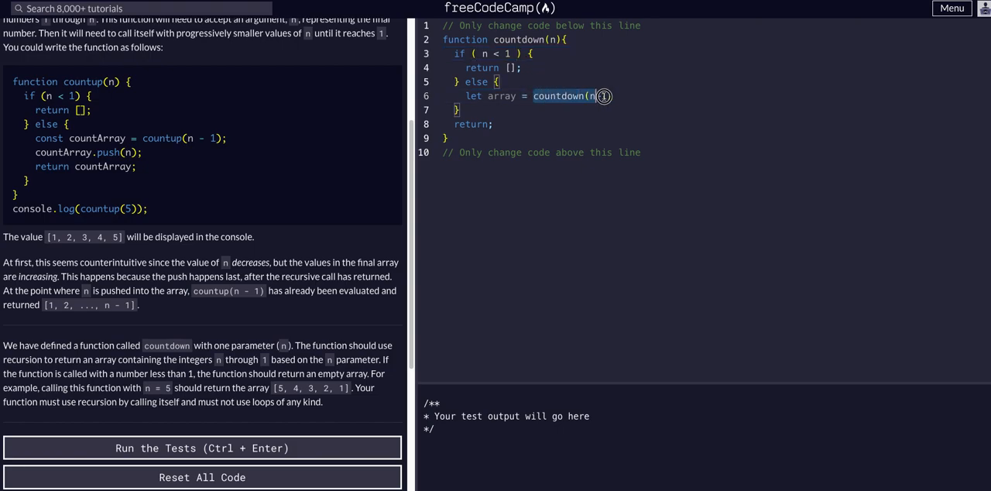
text(-1))
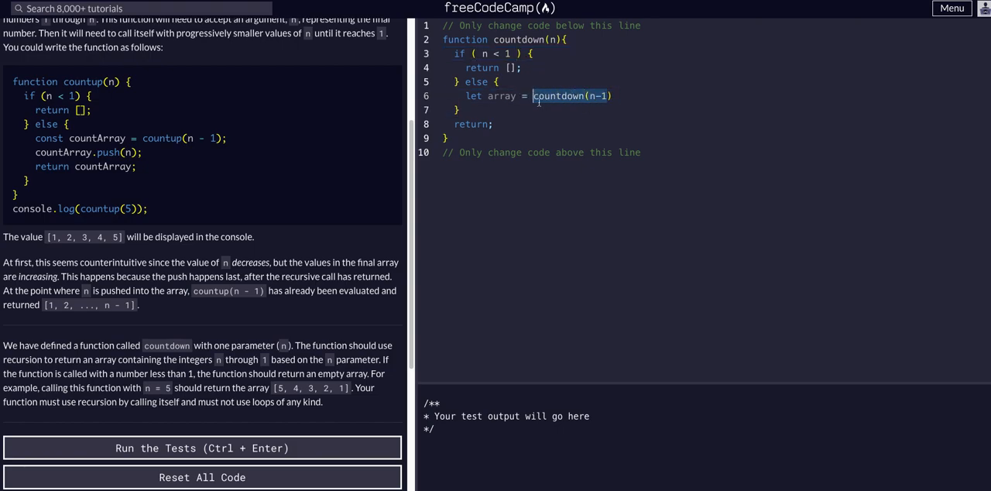
click(495, 95)
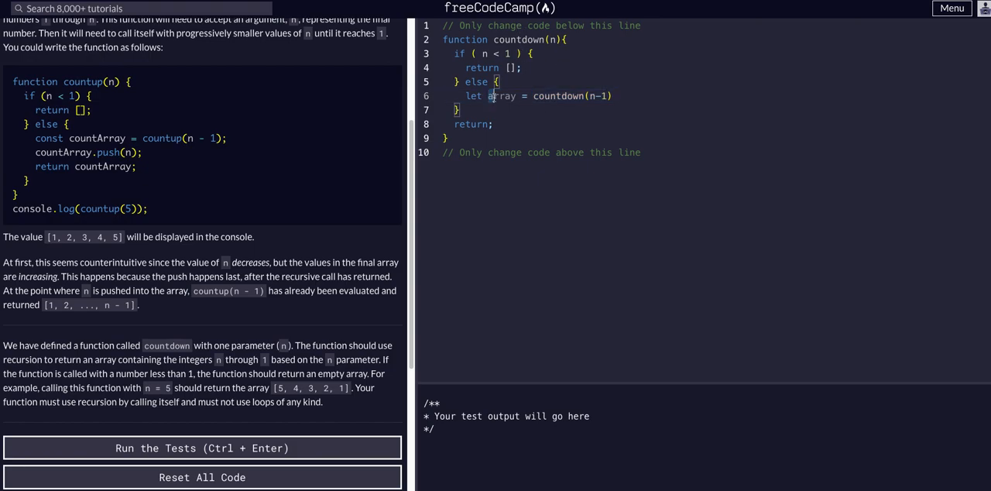
double_click(502, 95)
text(;)
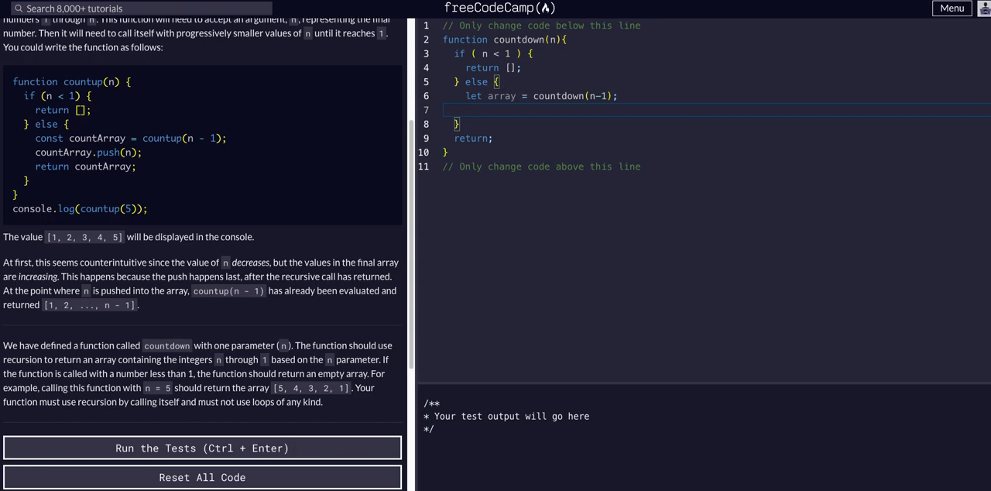
mouse_move(922, 279)
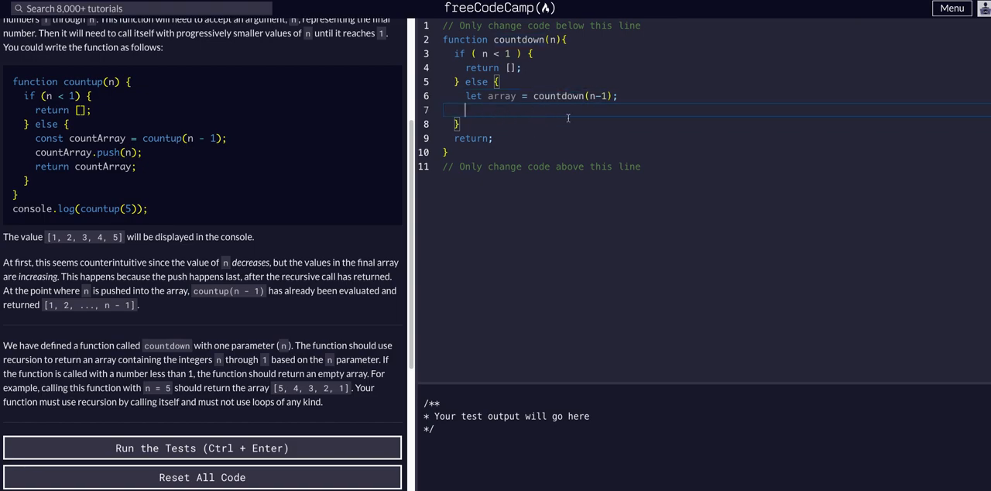
- Add array.unshift(n) and return array to the else branch
text(arr)
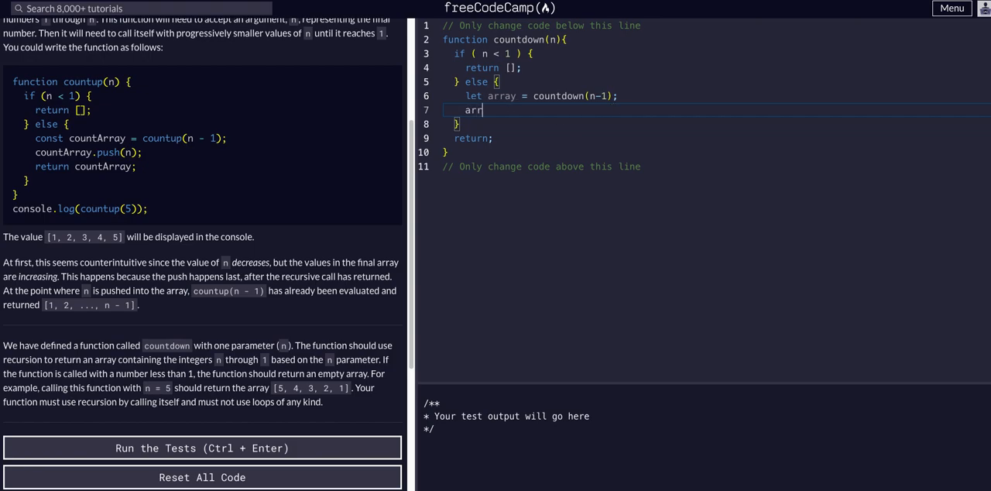
text(ay.)
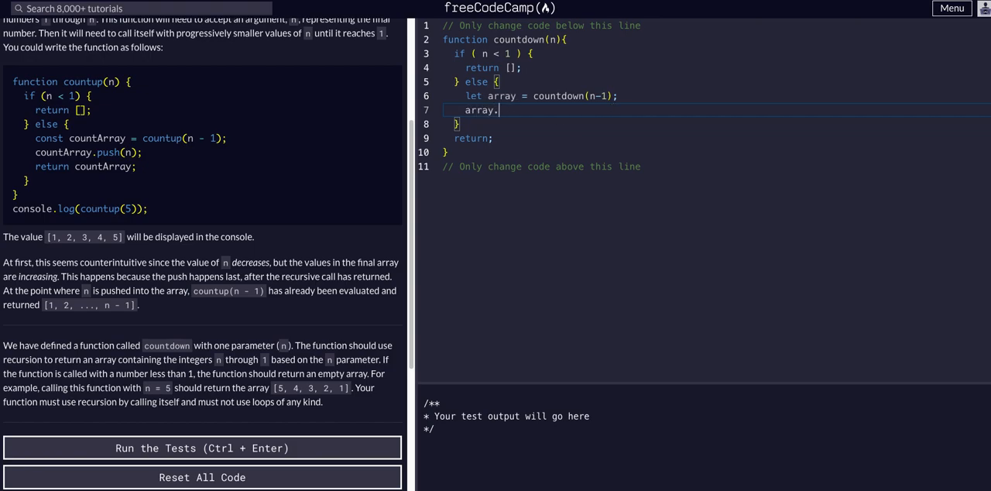
click(202, 448)
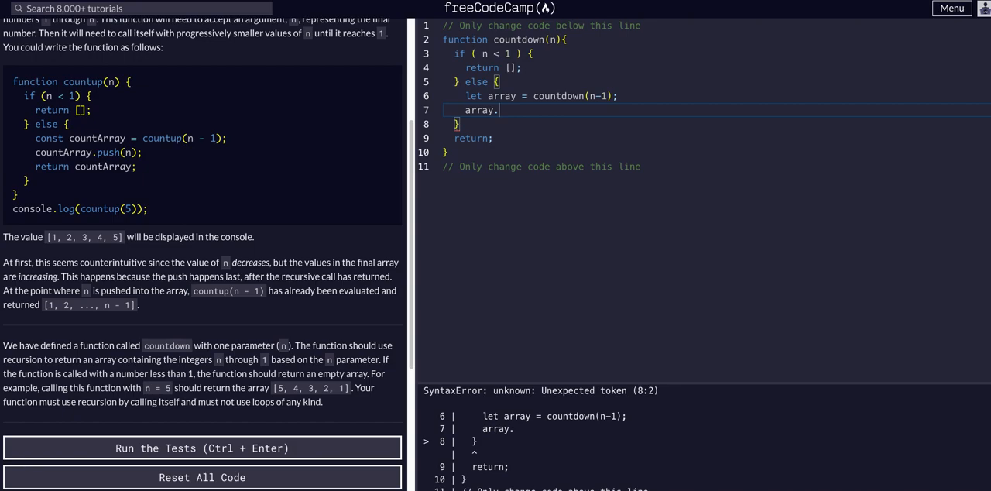
text(uns)
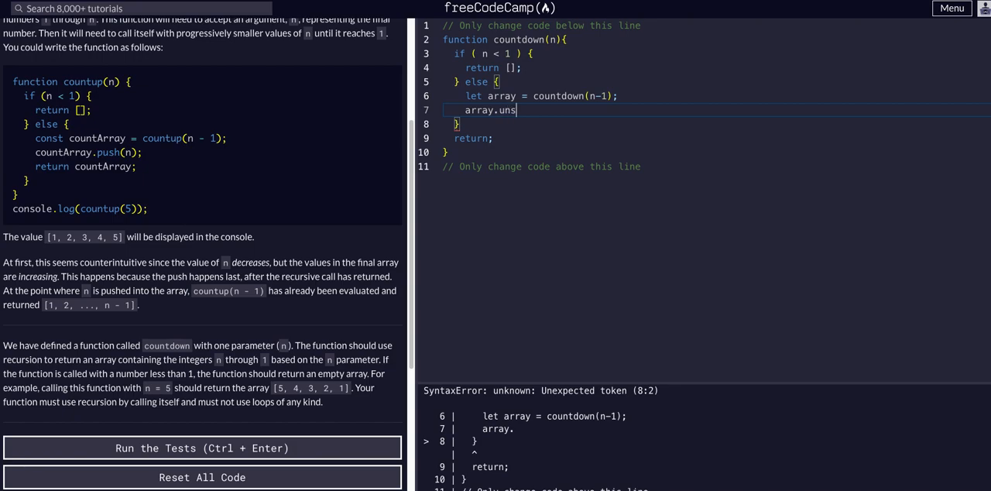
text(hift)
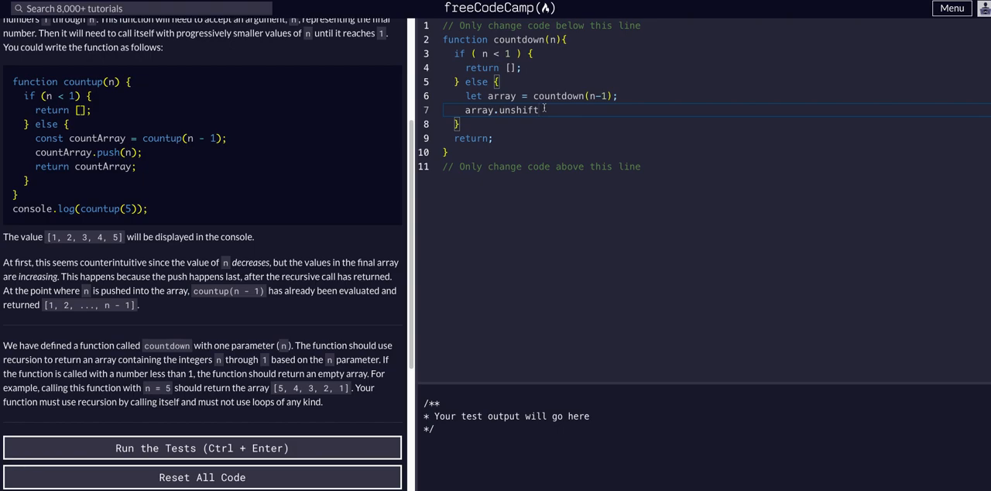
text((n)
text(return)
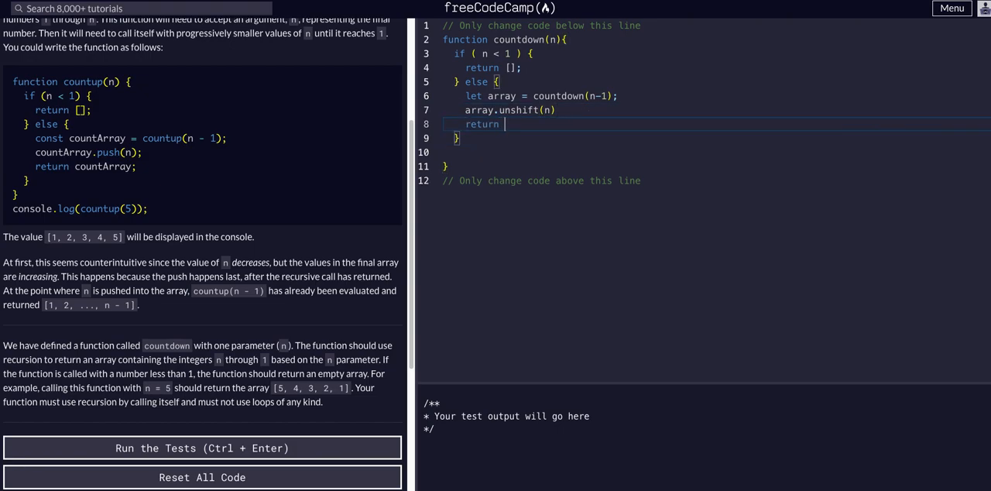
text(array)
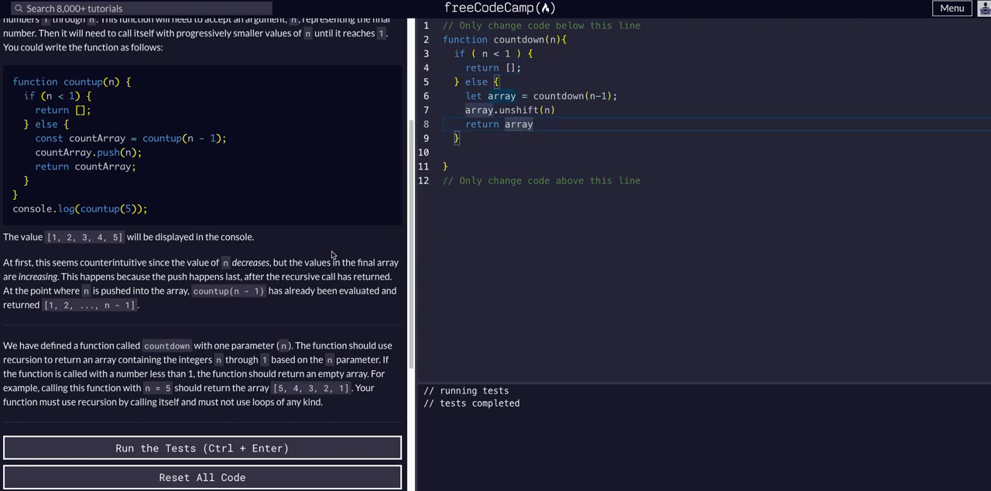
- Scroll the left panel down to the Tests list
scroll(down, 3)
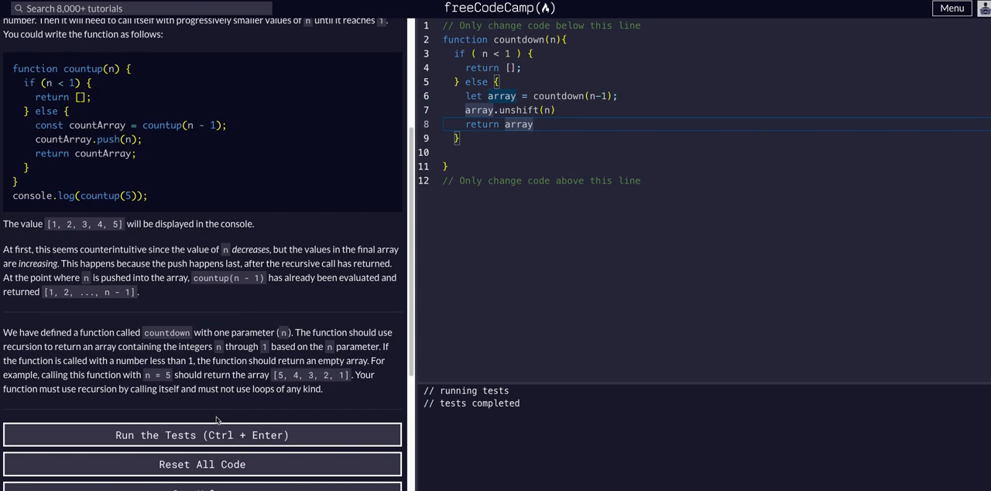
mouse_move(247, 429)
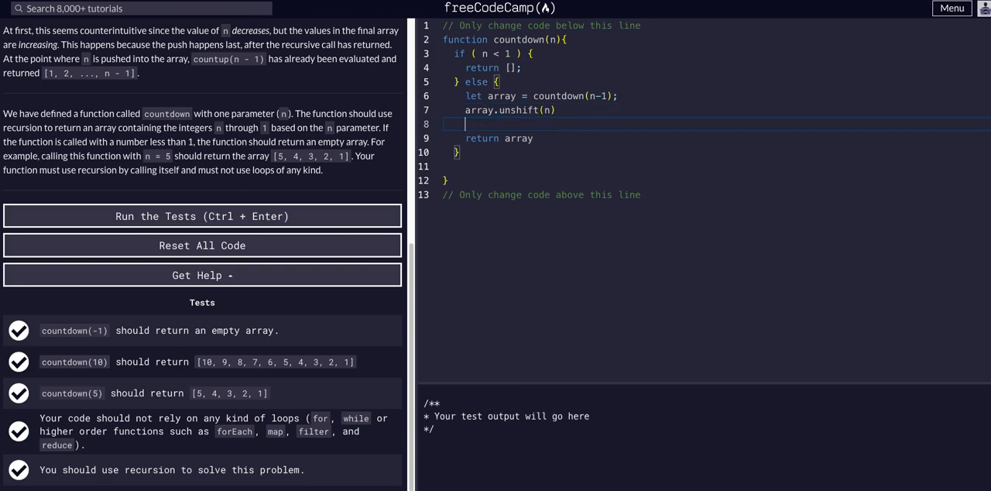
- Add console.log("pushing " + n + "into array...") before the return and rerun the tests
text(console.log)
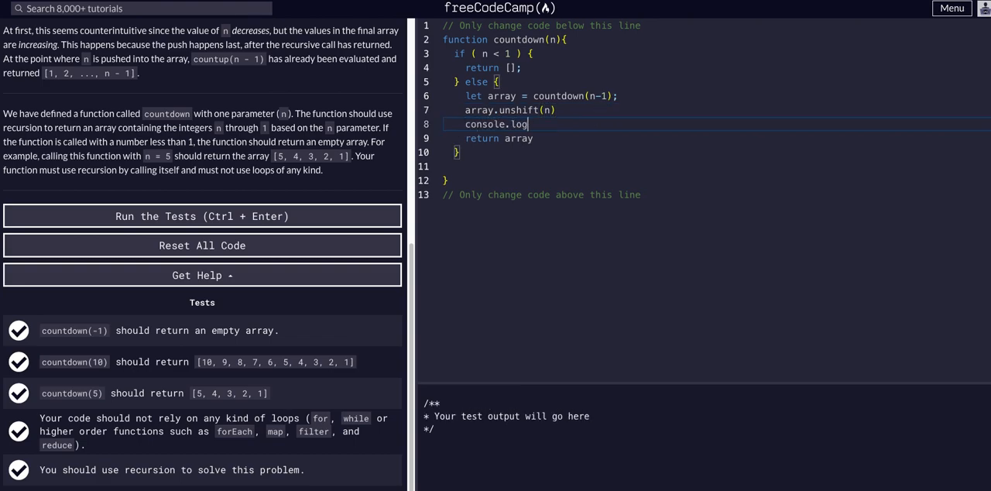
text((""))
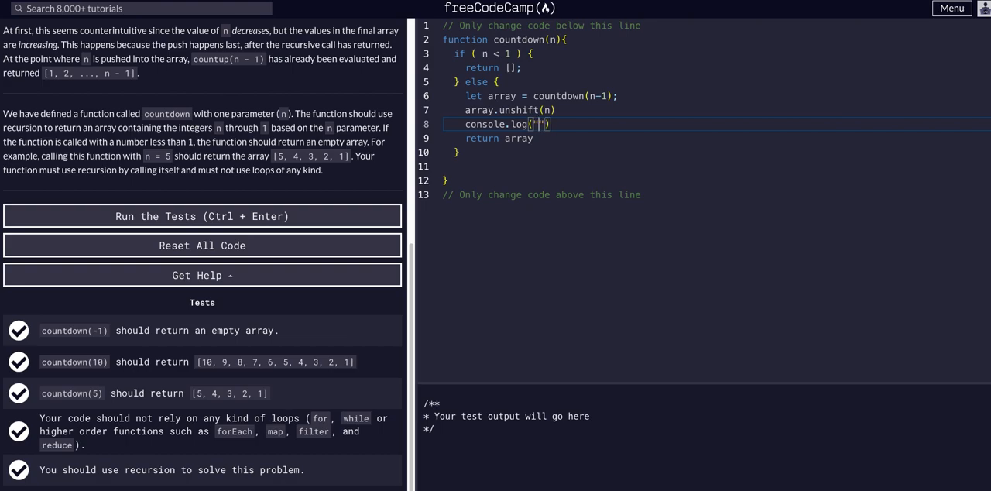
text(pushing)
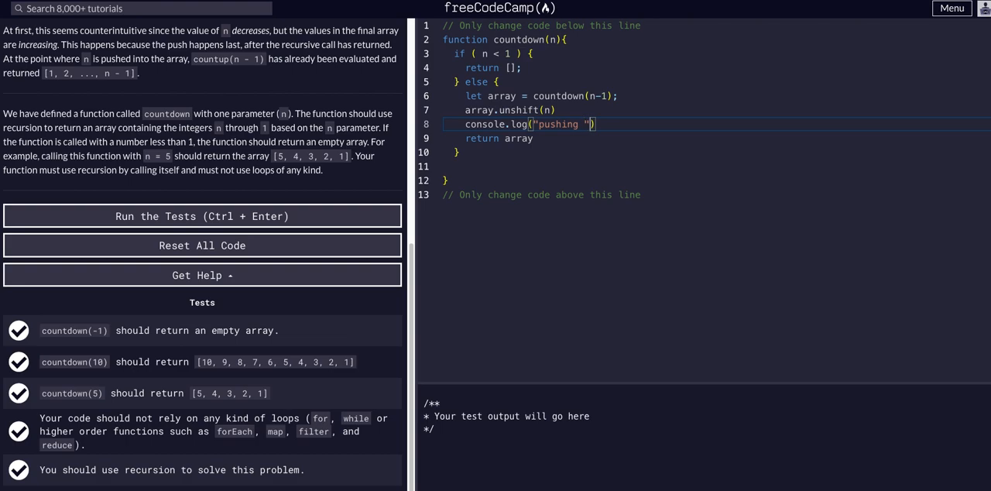
text(+ n)
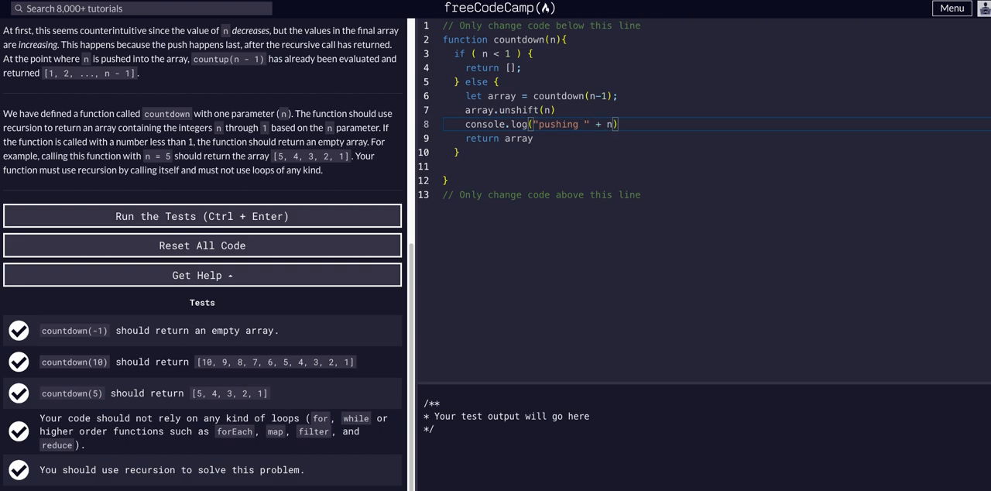
text(+ "")
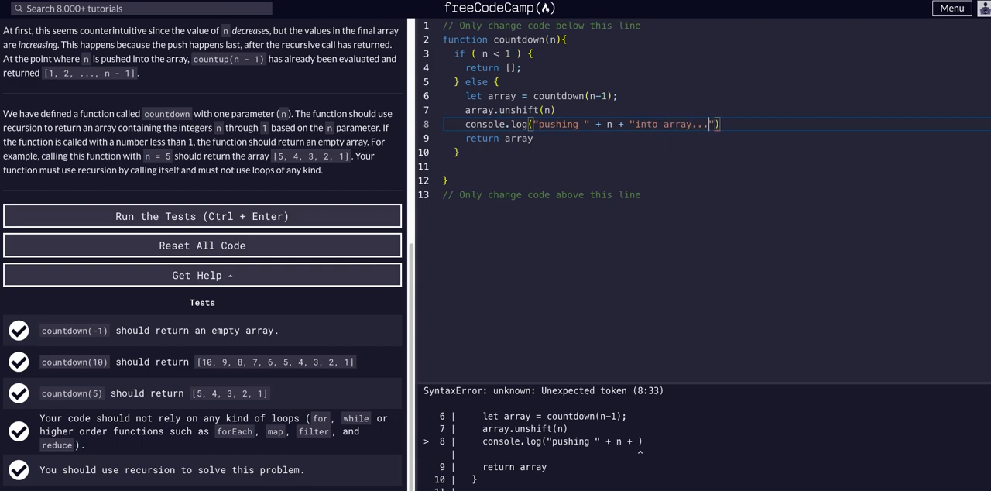
click(201, 216)
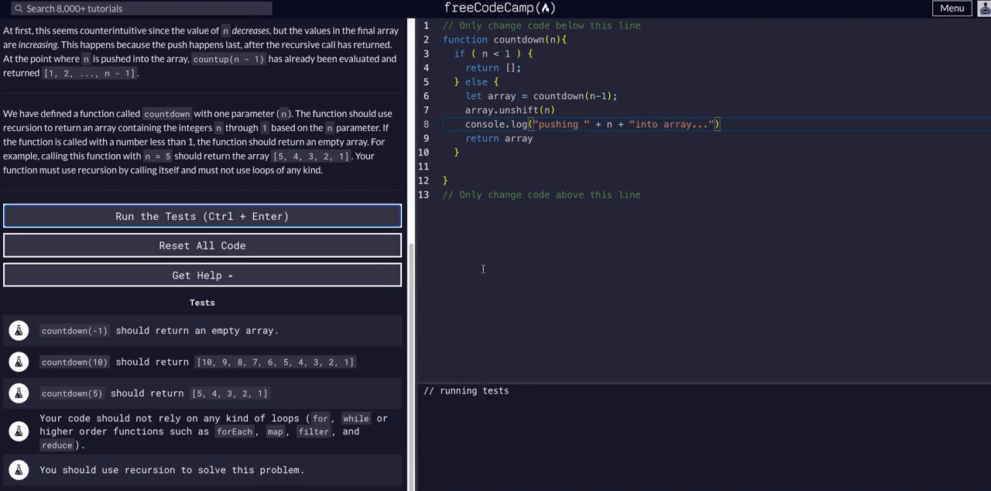
- Check the five passing tests and the "pushing N into array..." console messages
click(201, 216)
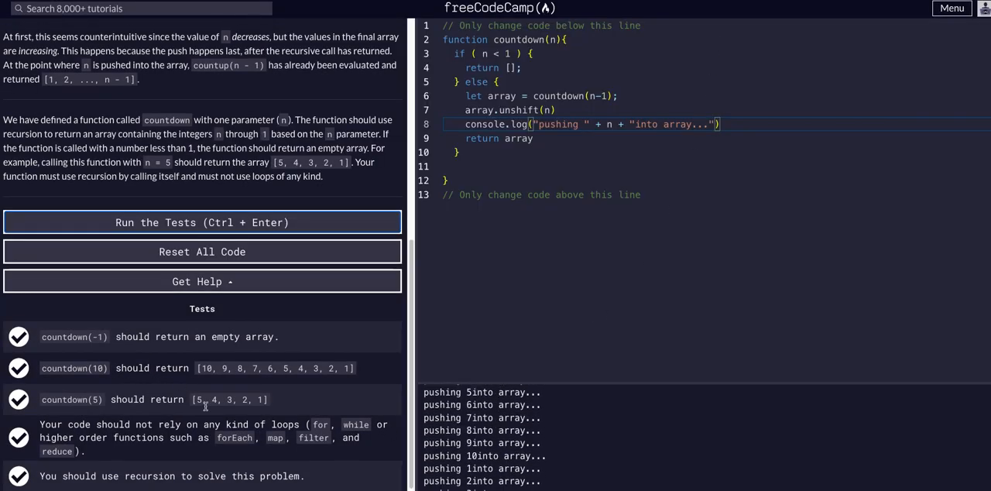
click(202, 222)
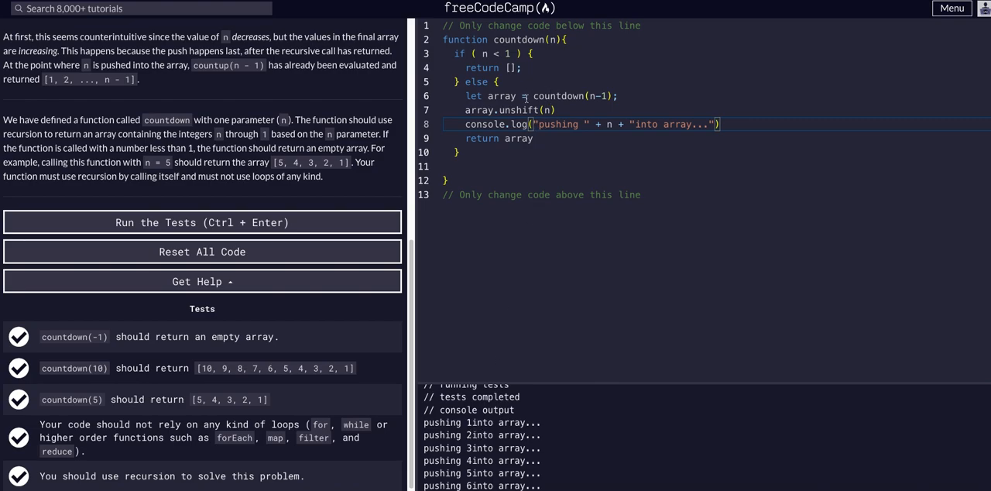
double_click(556, 123)
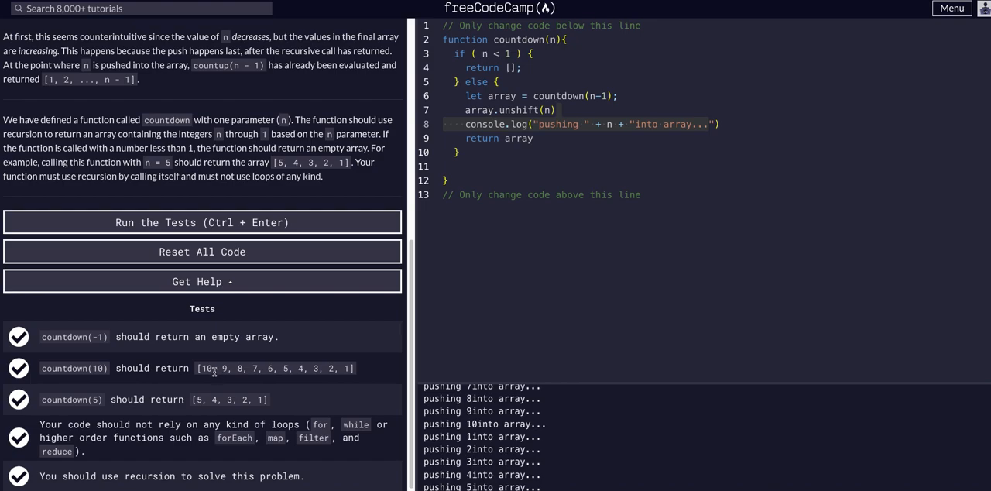
mouse_move(358, 372)
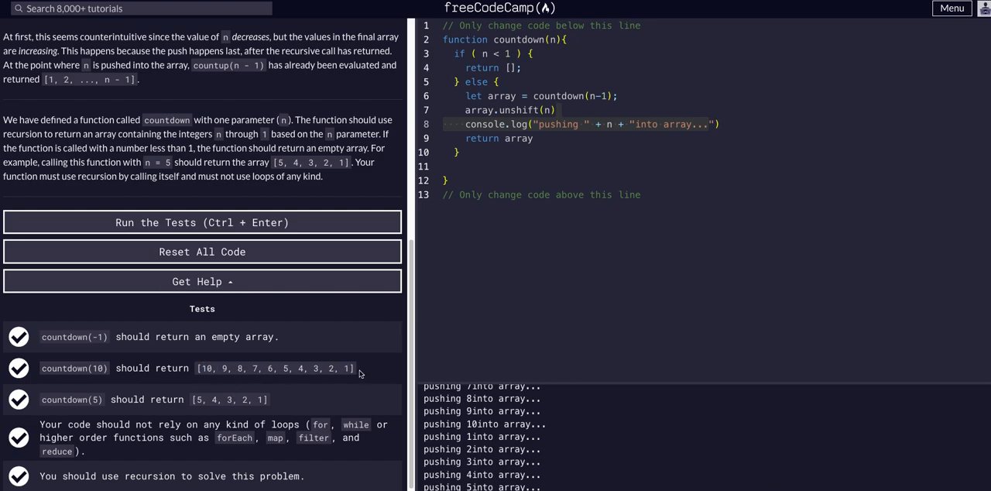
double_click(328, 368)
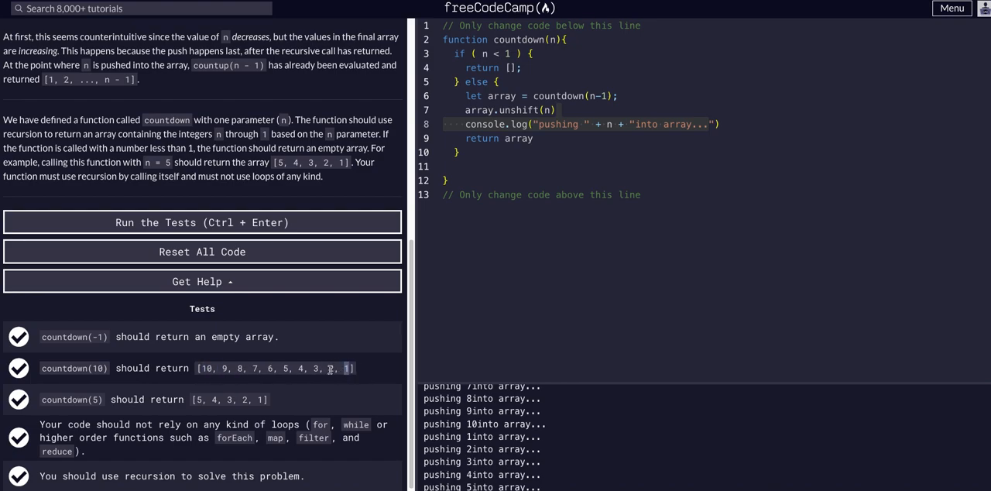